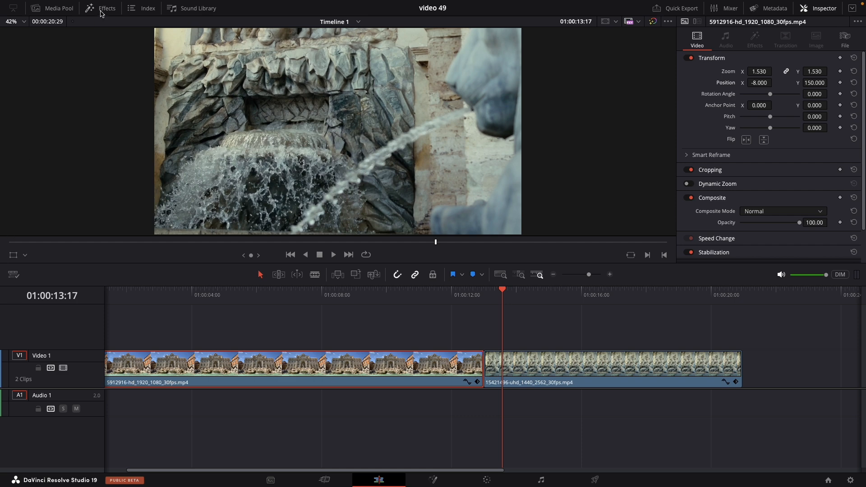
Show the Effects Library so the Video Transitions list becomes available
click(101, 8)
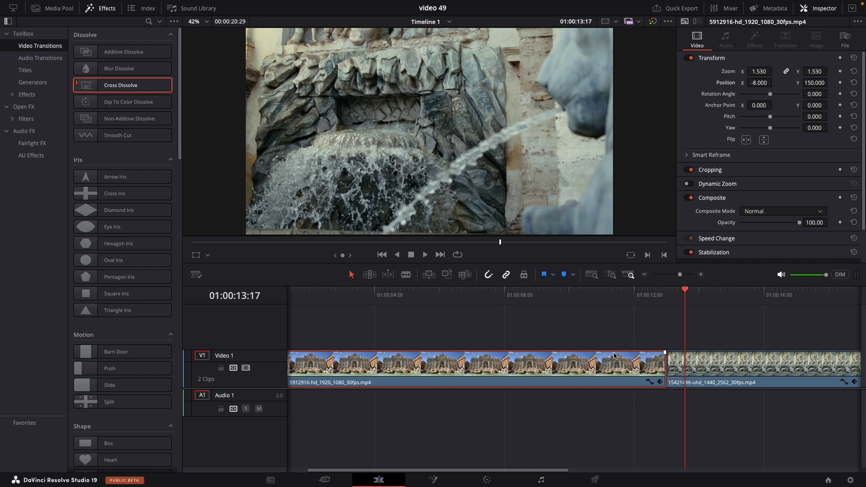
mouse_move(601, 357)
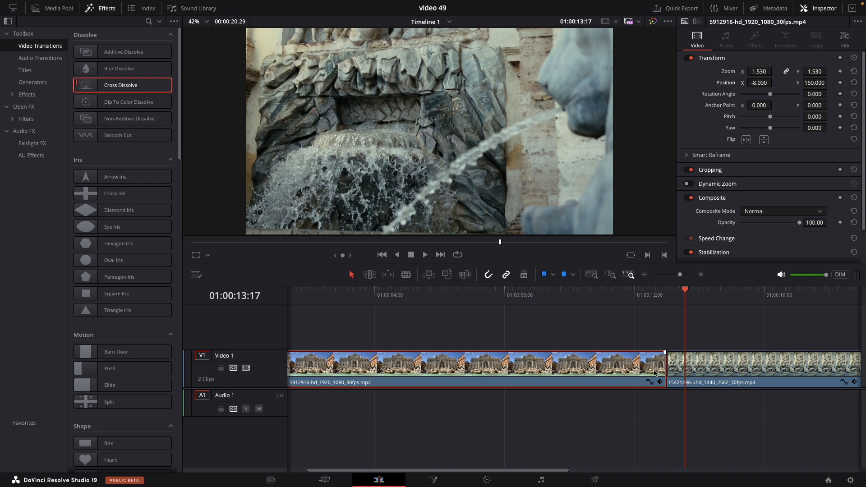
mouse_move(504, 337)
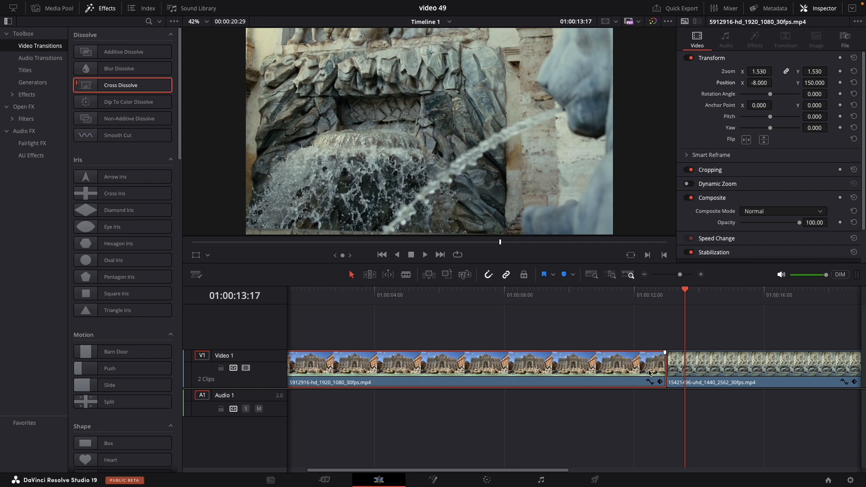
Lift the second clip onto Video 2 and extend its start earlier over the first clip's end
drag(713, 367, 713, 331)
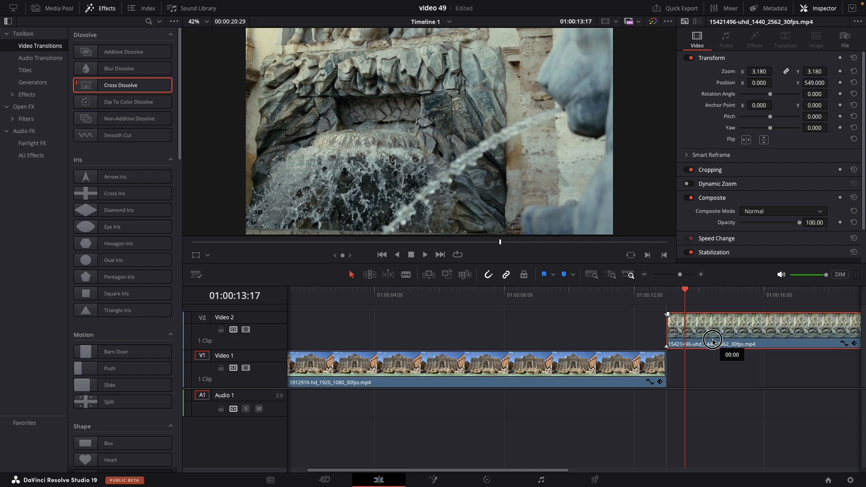
drag(713, 338, 678, 338)
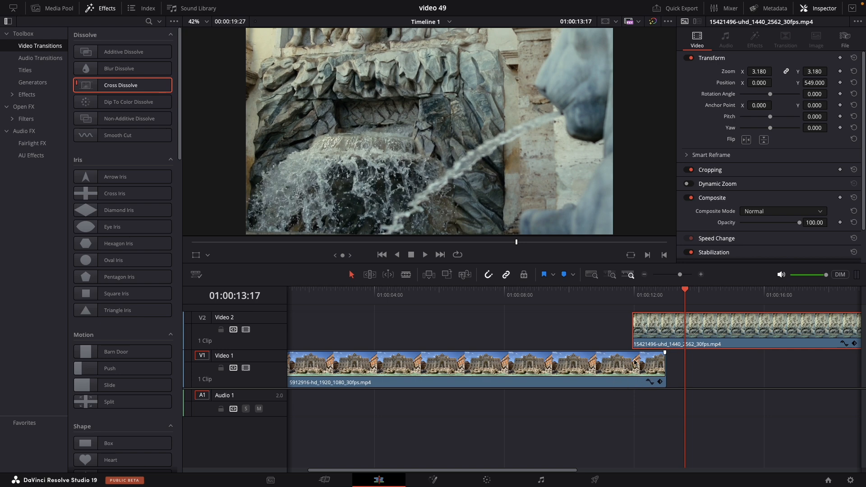
mouse_move(635, 360)
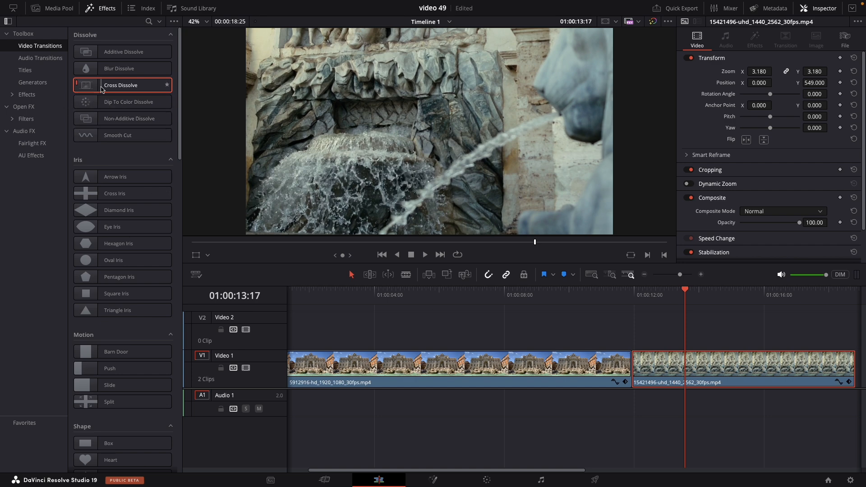
Place a Cross Dissolve on the cut between the two clips and select it
drag(121, 84, 632, 372)
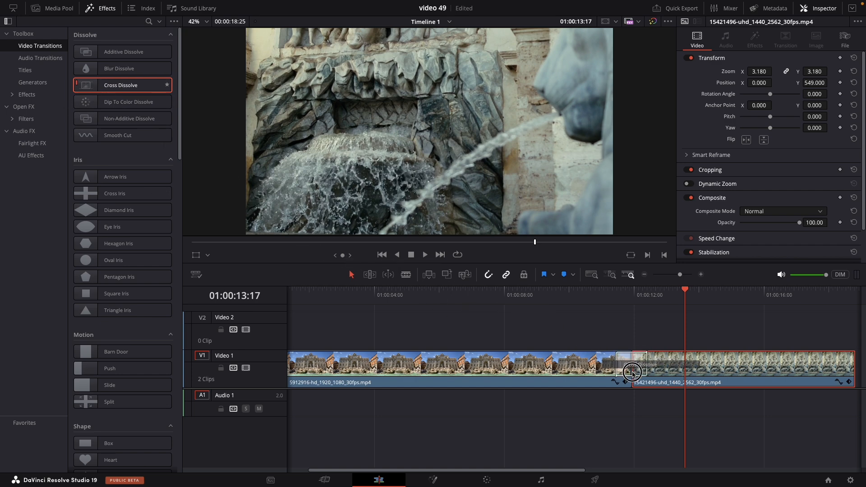
click(634, 364)
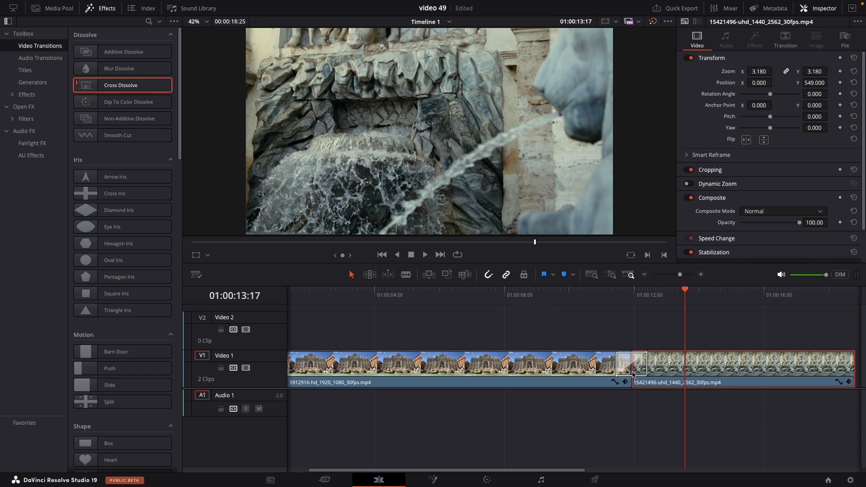